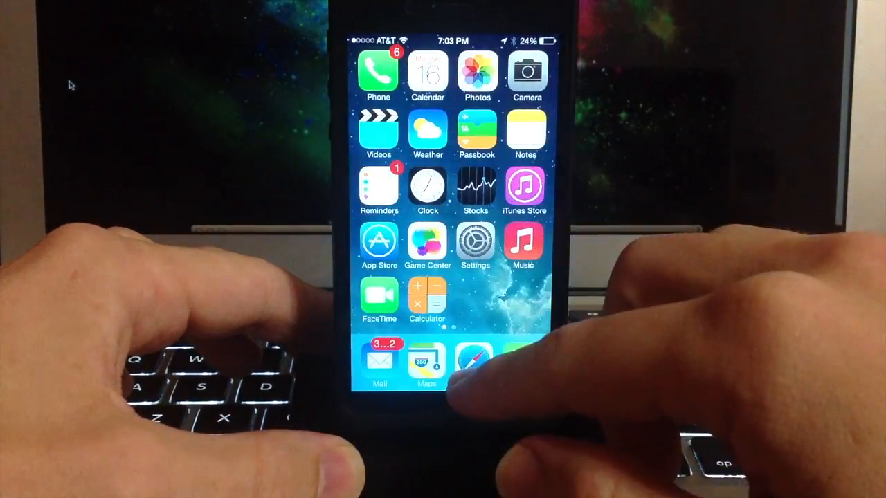
Browse the All notifications list, then show the app switcher with Camera and home screen cards.
click(475, 240)
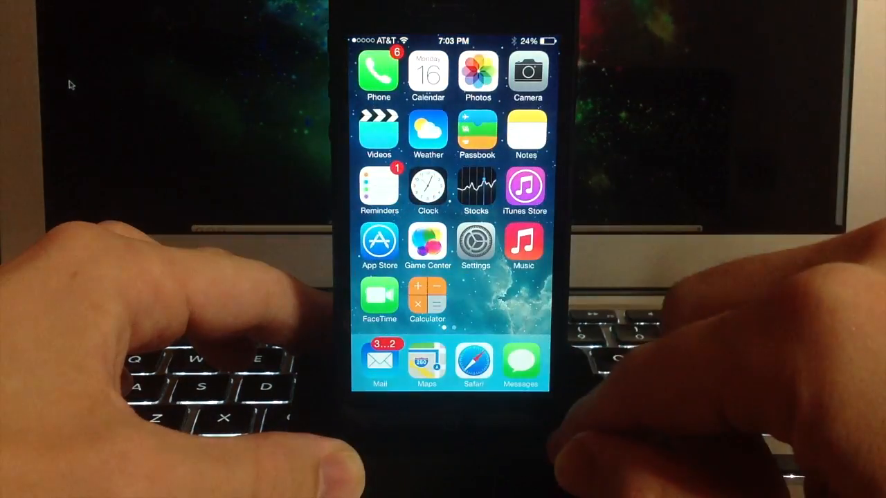
click(475, 364)
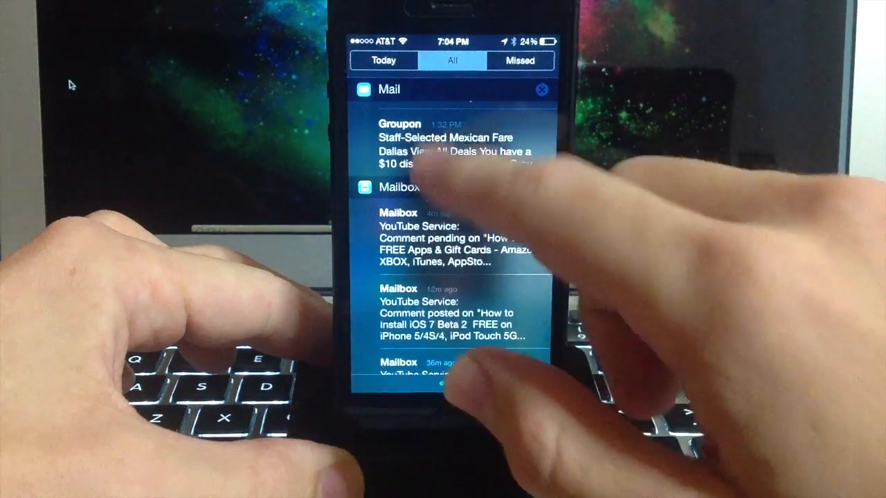
click(382, 61)
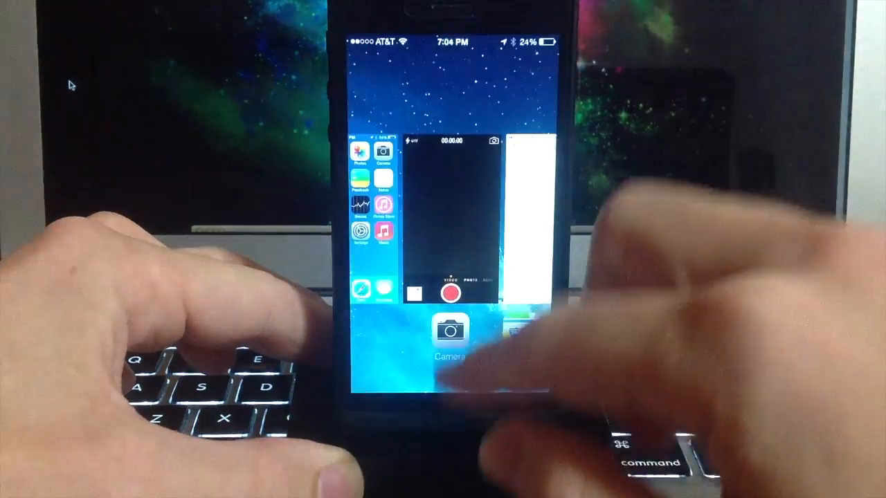
Leave the switcher for the home screen and launch Photos on its 2012–2013 Years view.
click(448, 332)
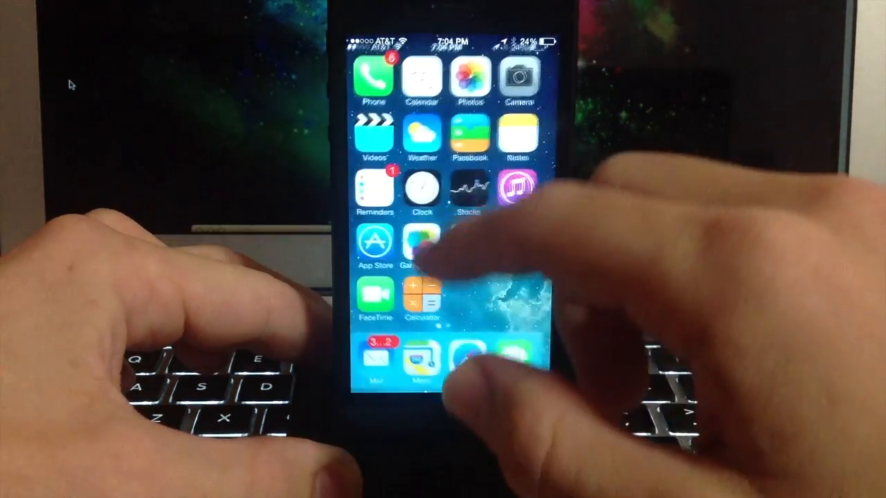
click(466, 75)
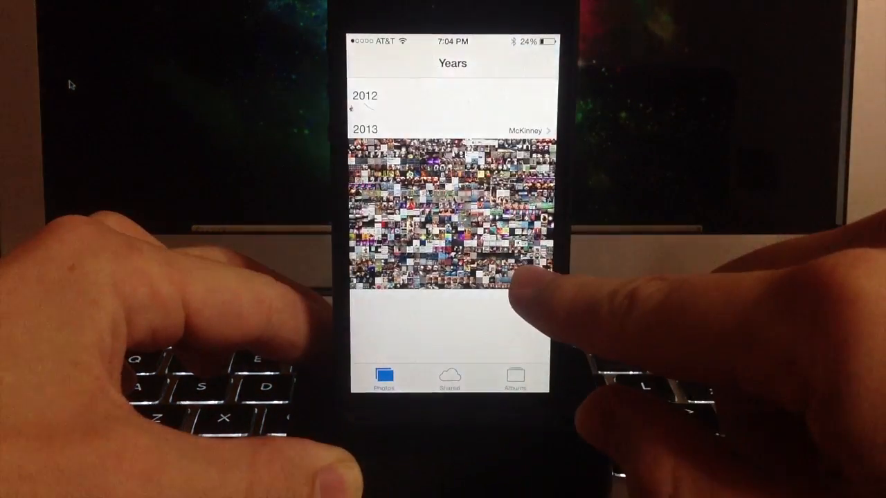